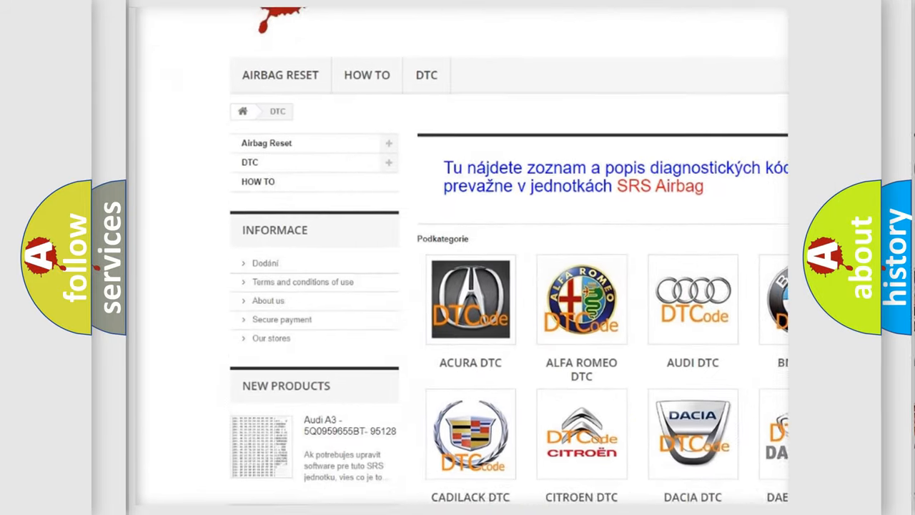
scroll("down", 3)
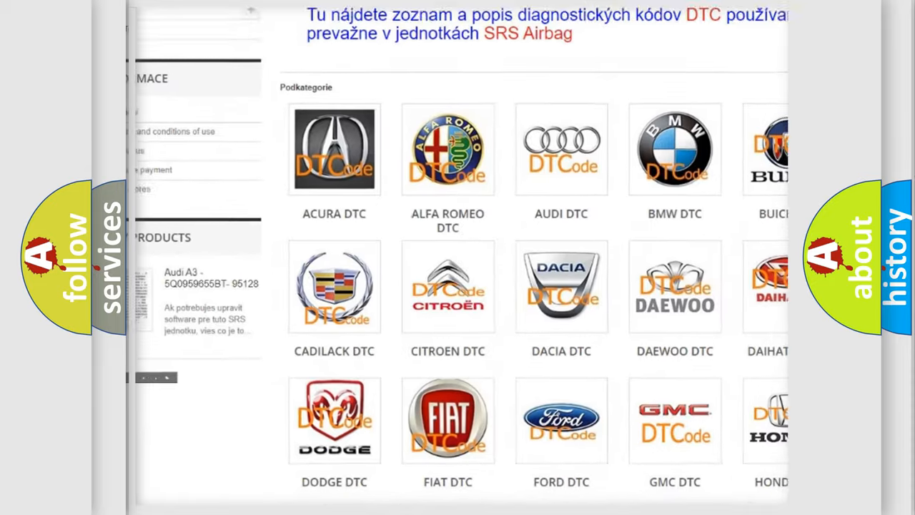
scroll("down", 3)
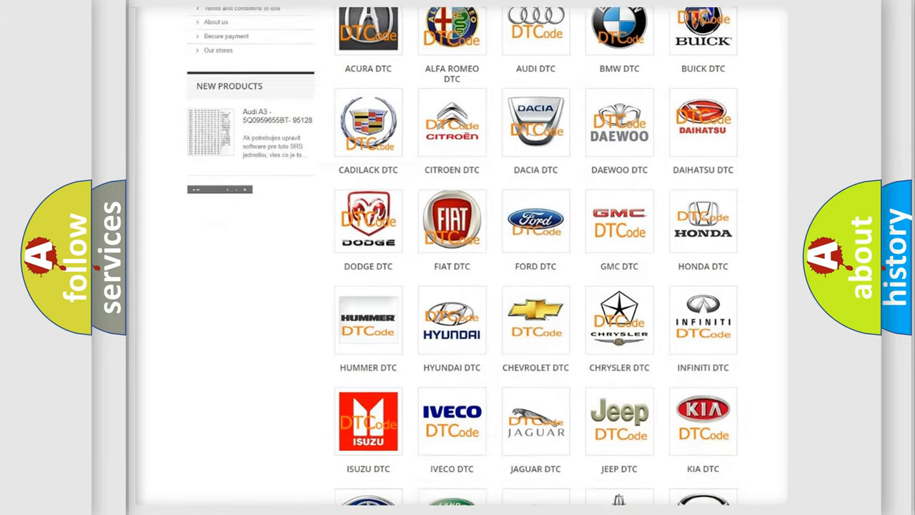
scroll("down", 3)
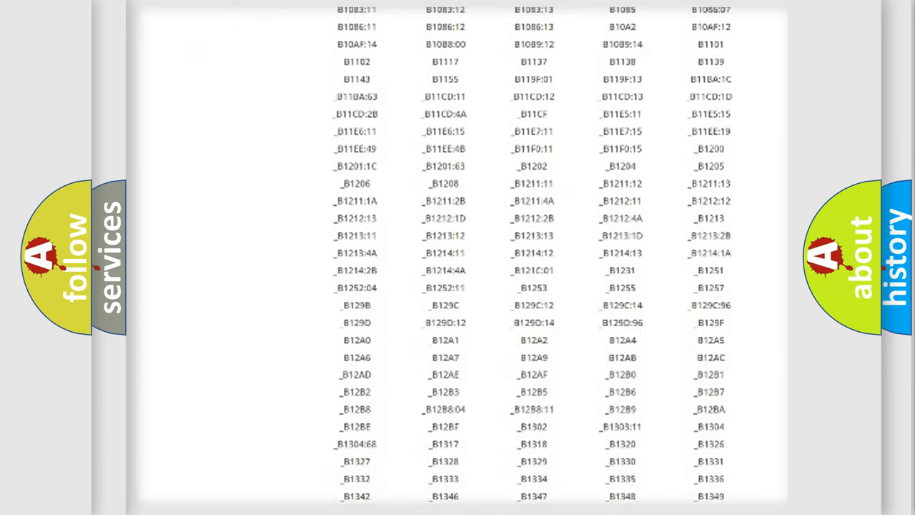
scroll("down", 3)
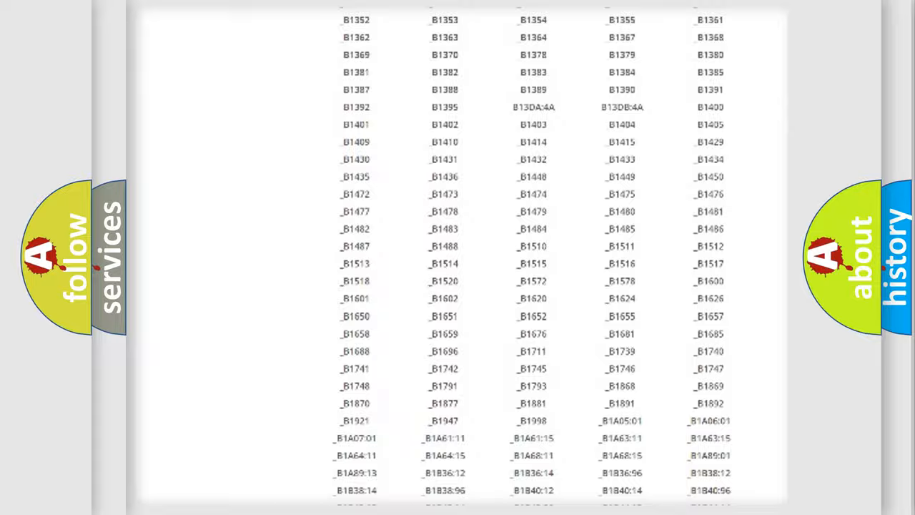